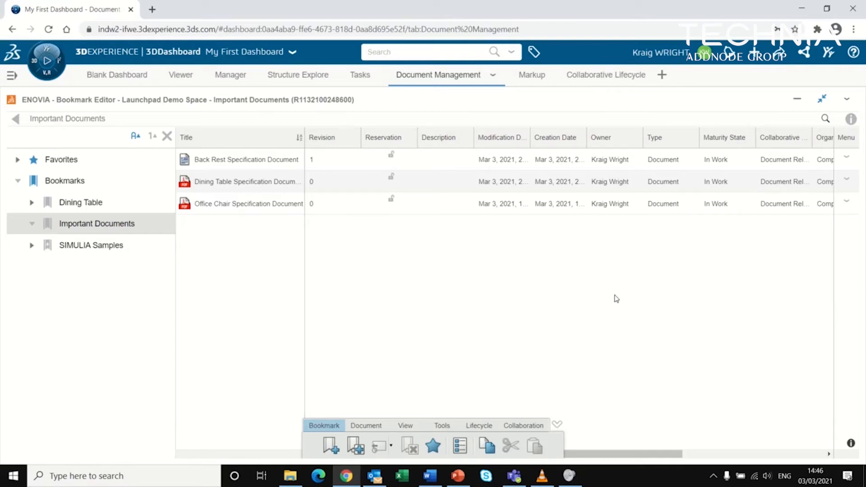
mouse_move(605, 299)
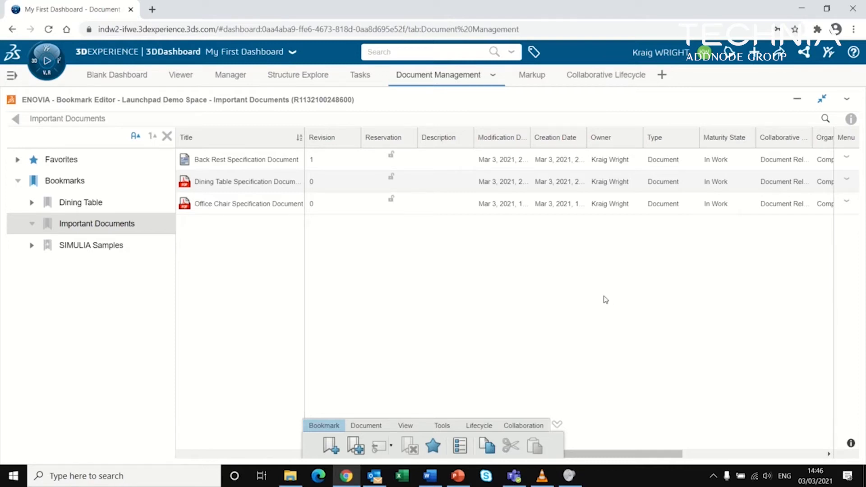
mouse_move(600, 297)
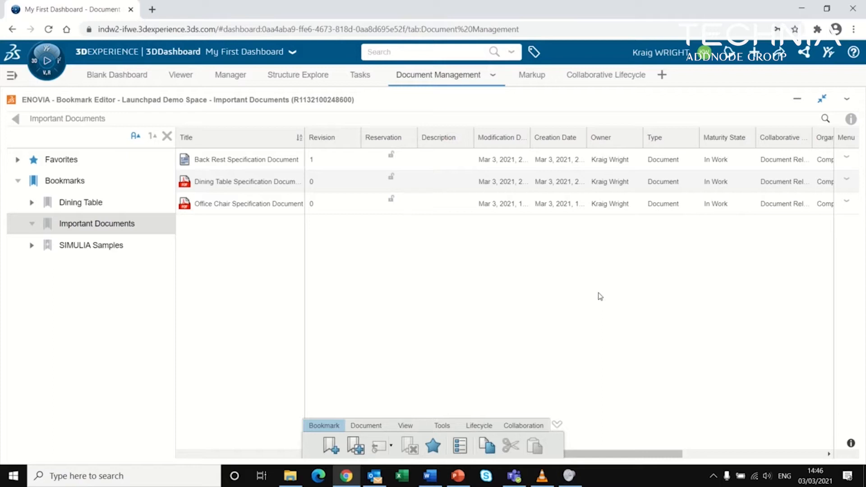
mouse_move(580, 296)
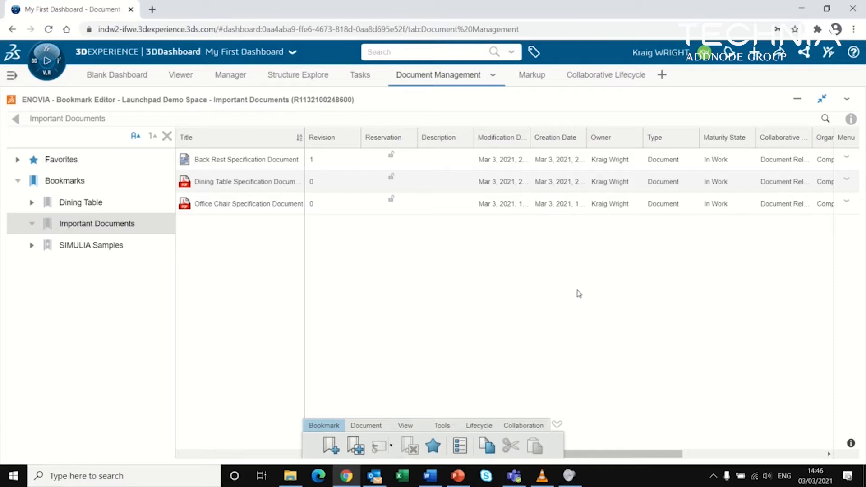
mouse_move(720, 221)
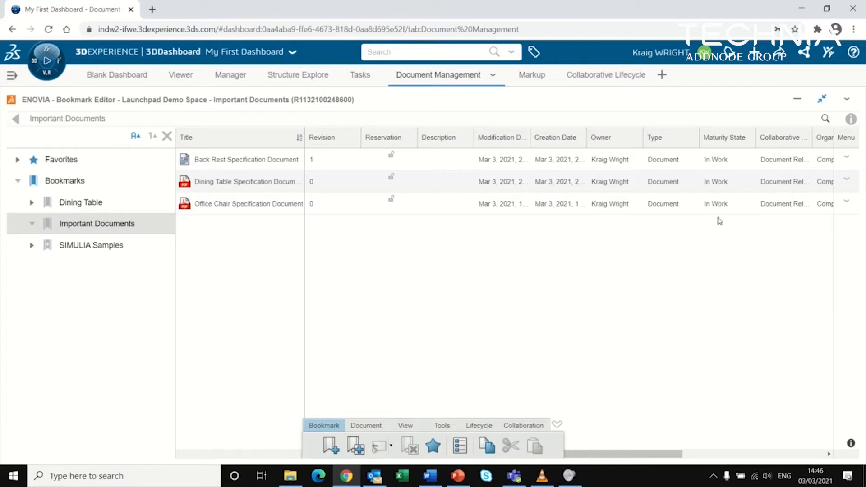
mouse_move(421, 282)
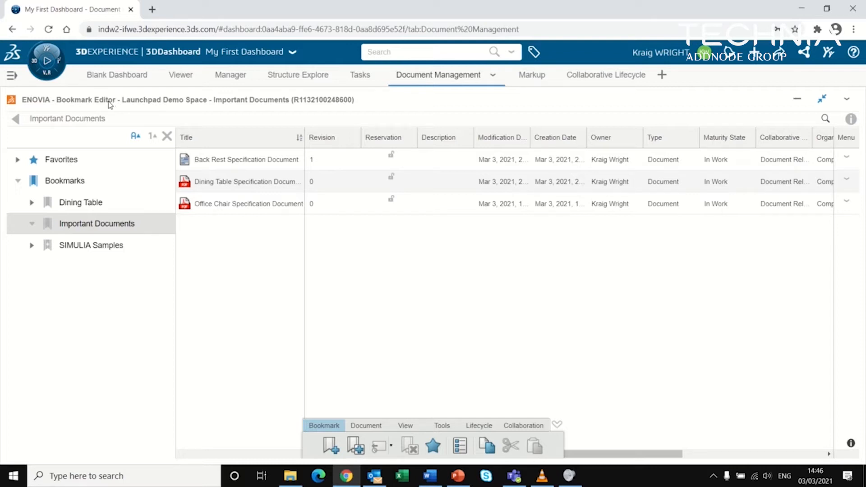
mouse_move(64, 185)
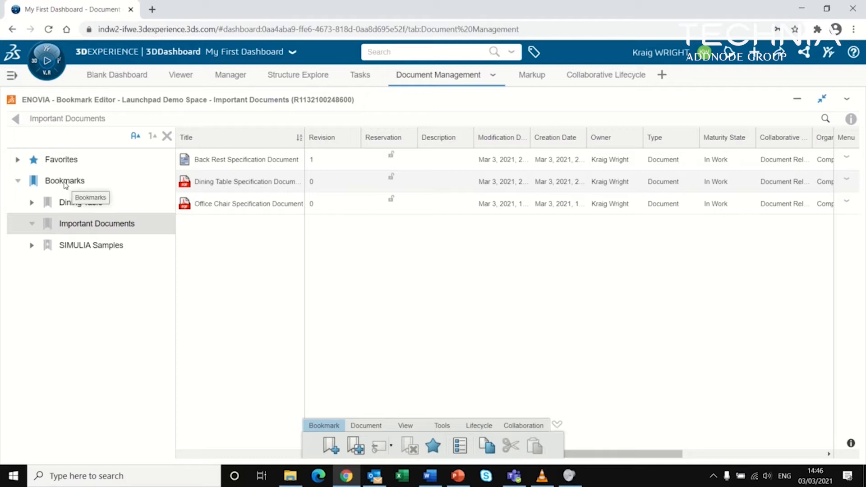
mouse_move(140, 225)
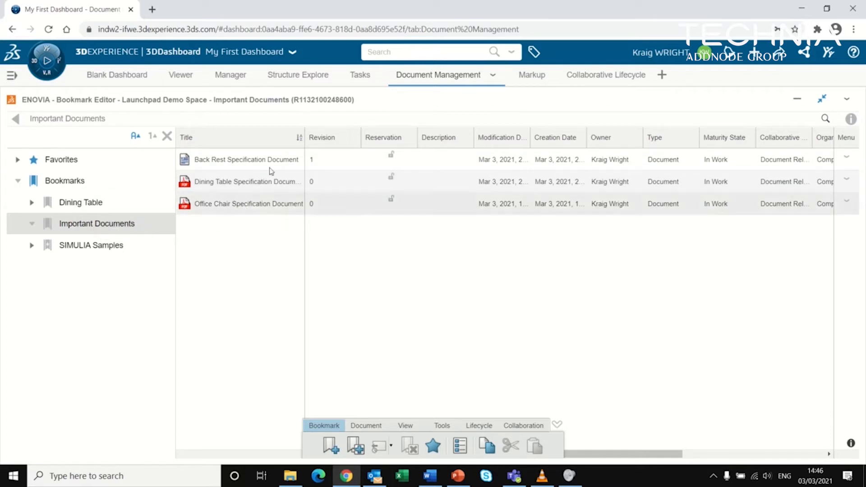
mouse_move(278, 204)
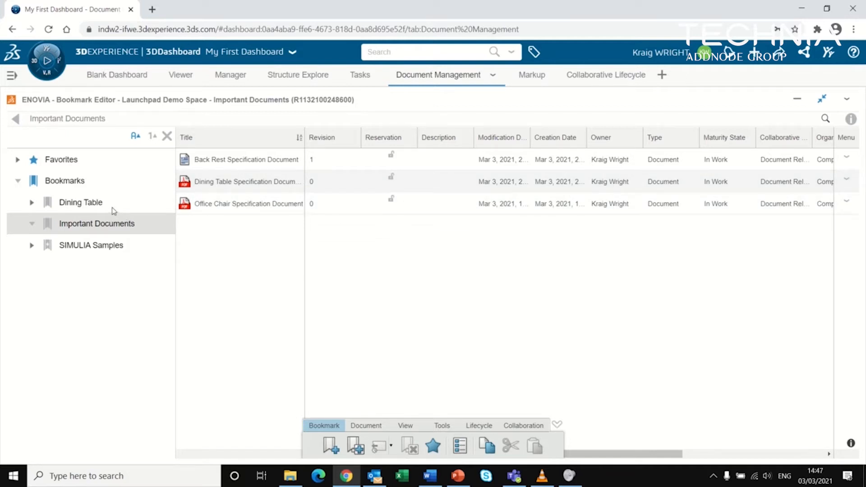
Browse the Dining Table bookmark, return to Important Documents, show Document commands, select Back Rest Specification
left_click(81, 202)
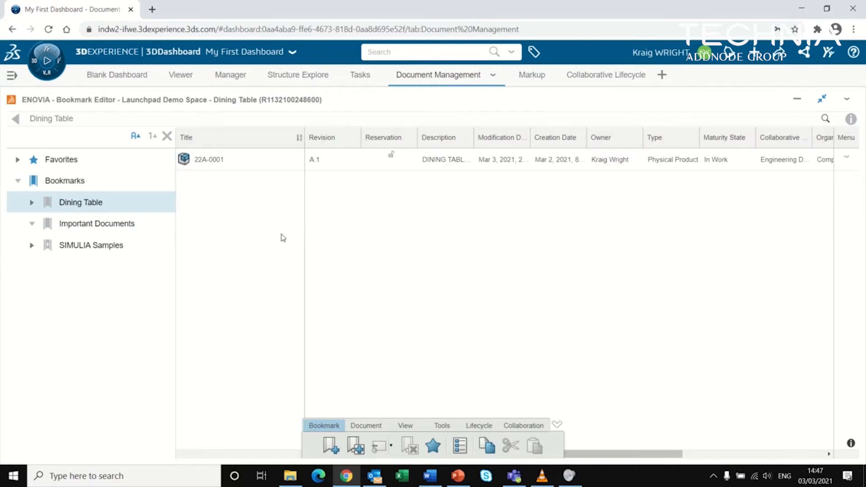
mouse_move(276, 236)
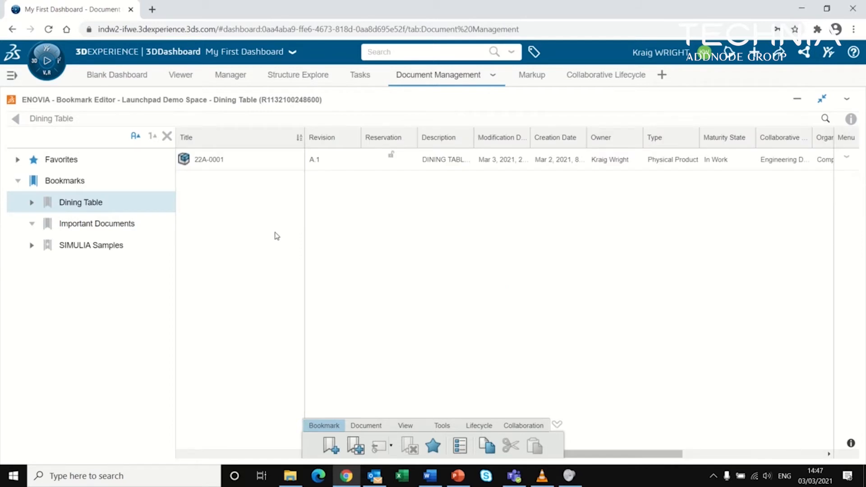
mouse_move(125, 203)
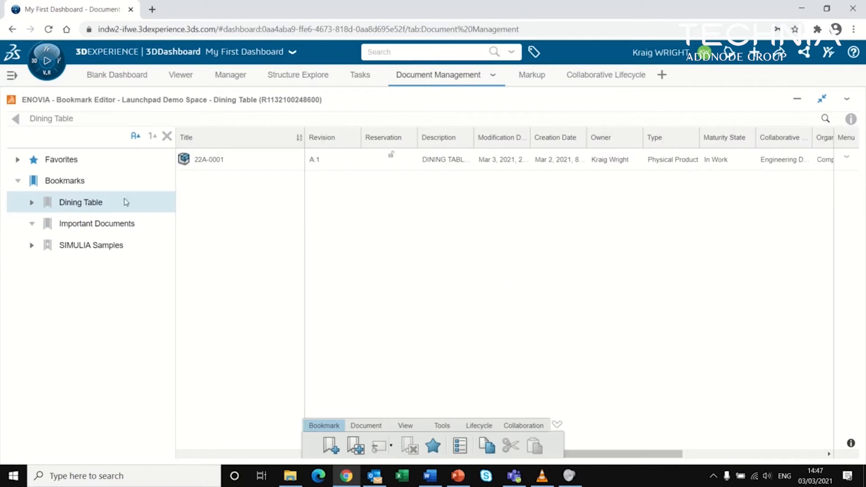
mouse_move(130, 205)
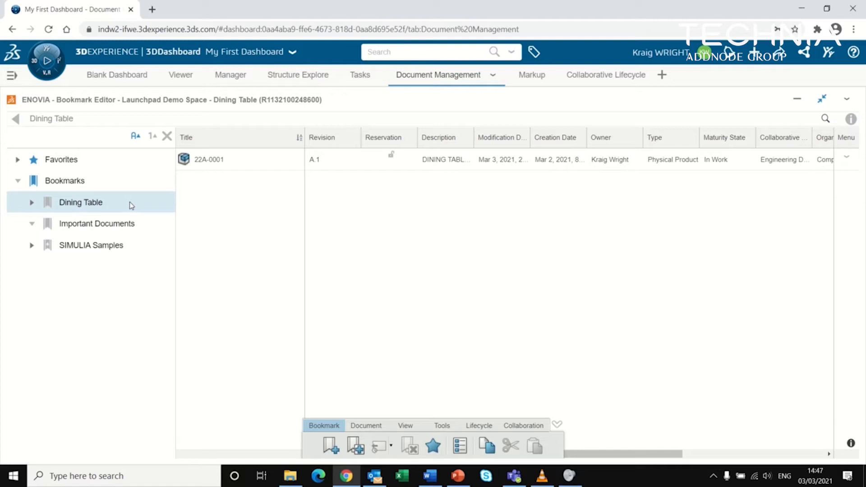
mouse_move(140, 224)
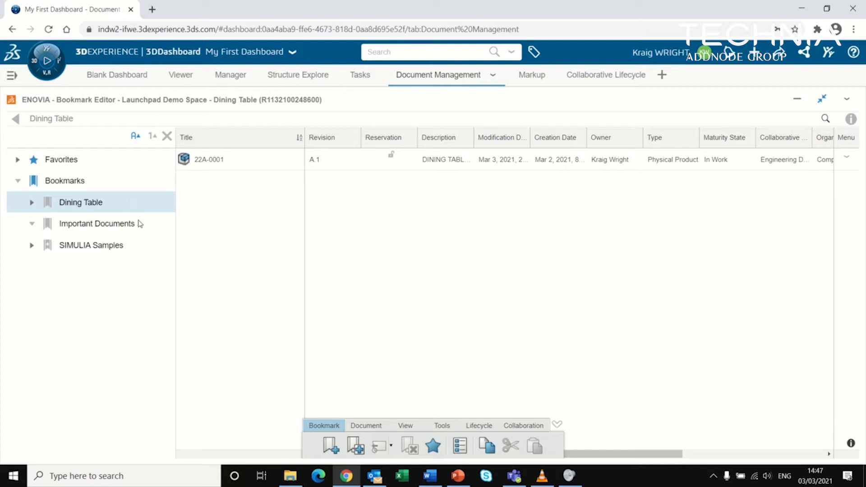
left_click(96, 223)
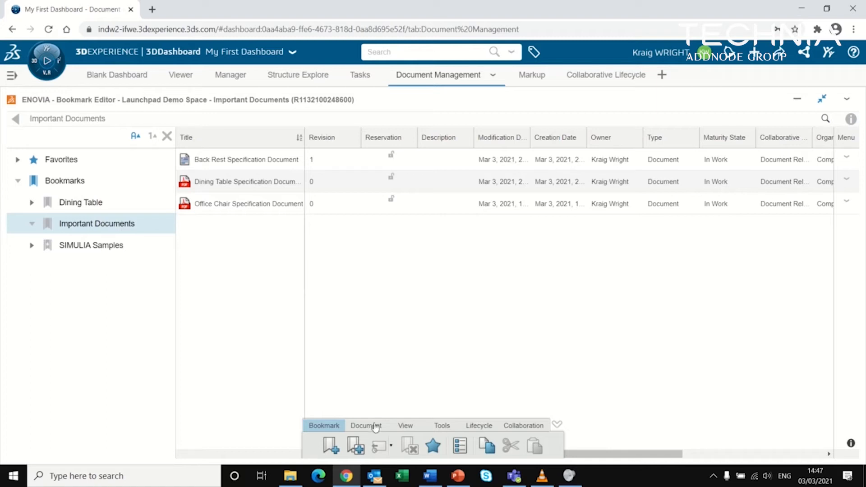
left_click(366, 426)
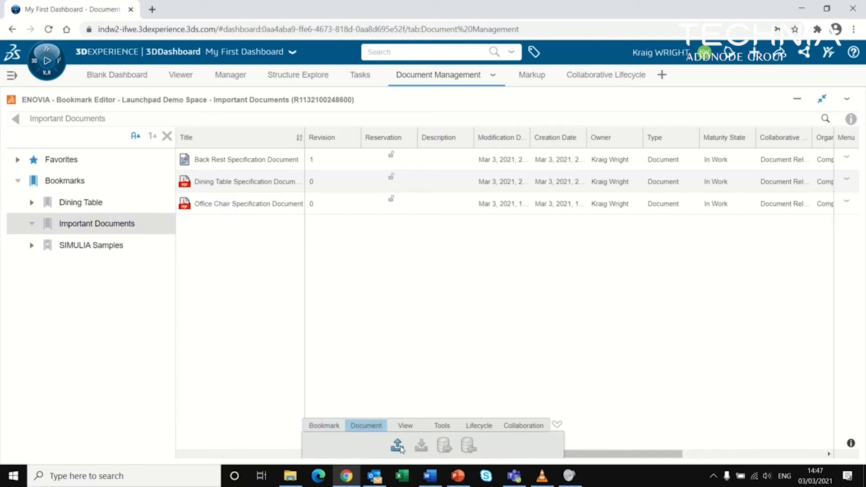
mouse_move(398, 445)
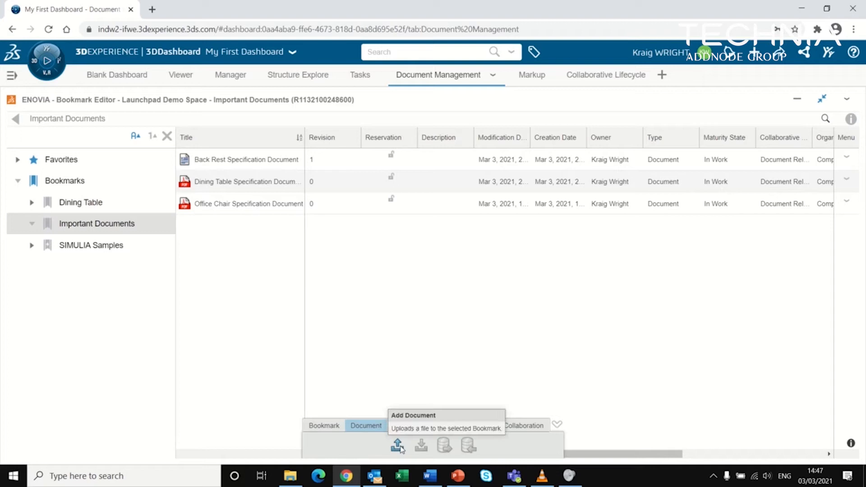
mouse_move(398, 446)
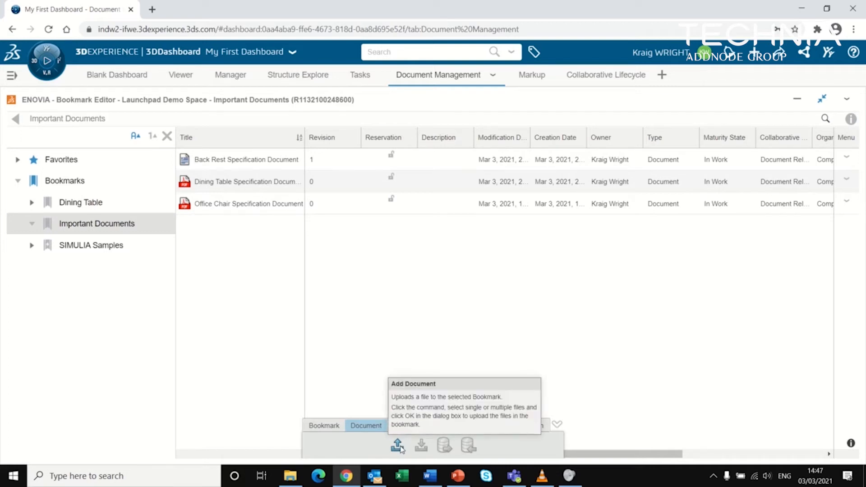
mouse_move(416, 436)
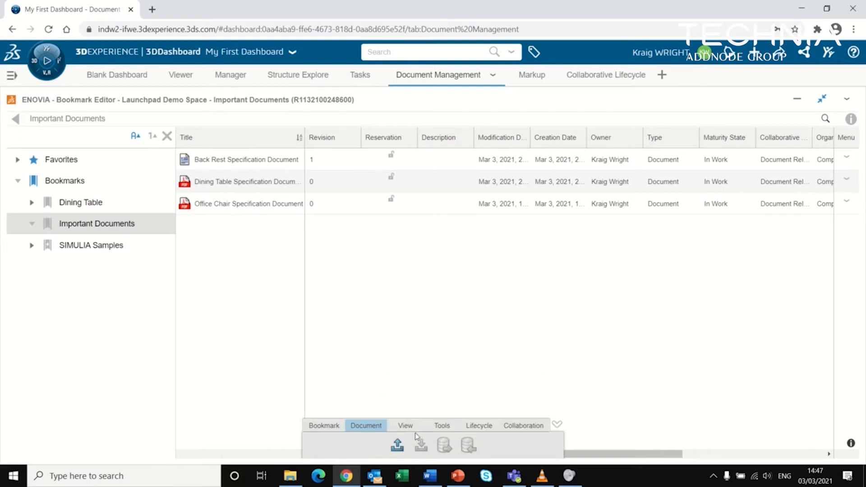
mouse_move(397, 445)
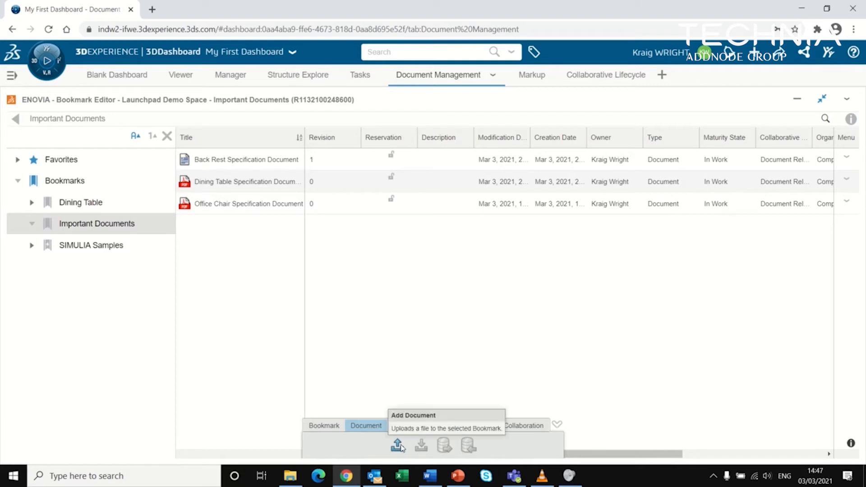
mouse_move(399, 445)
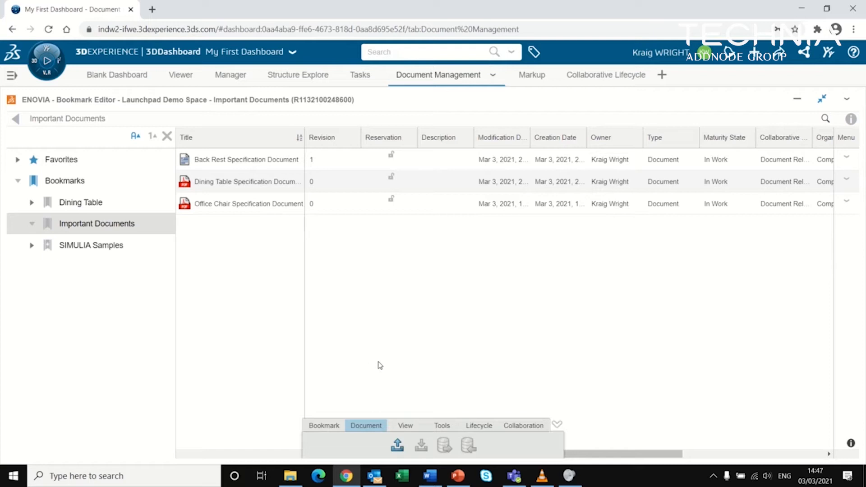
left_click(246, 160)
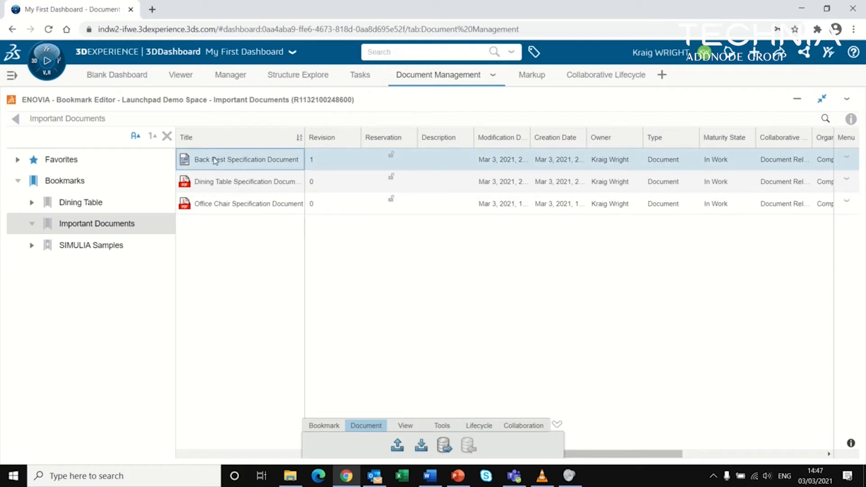
mouse_move(245, 160)
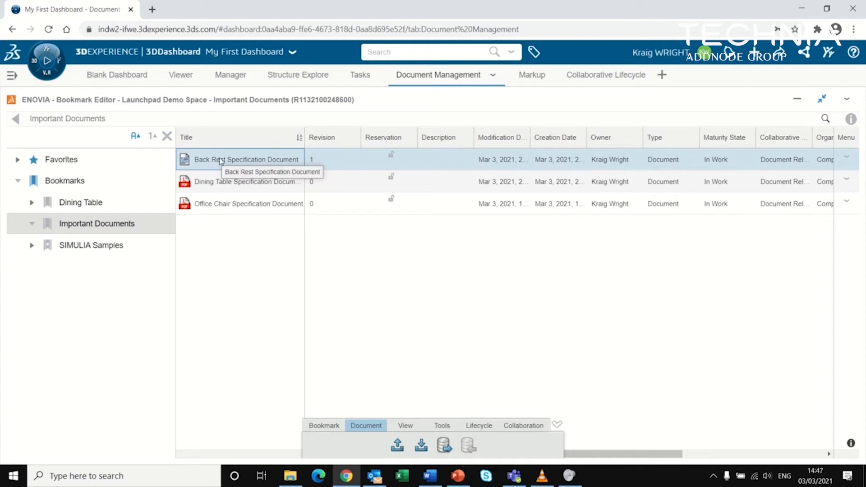
mouse_move(310, 170)
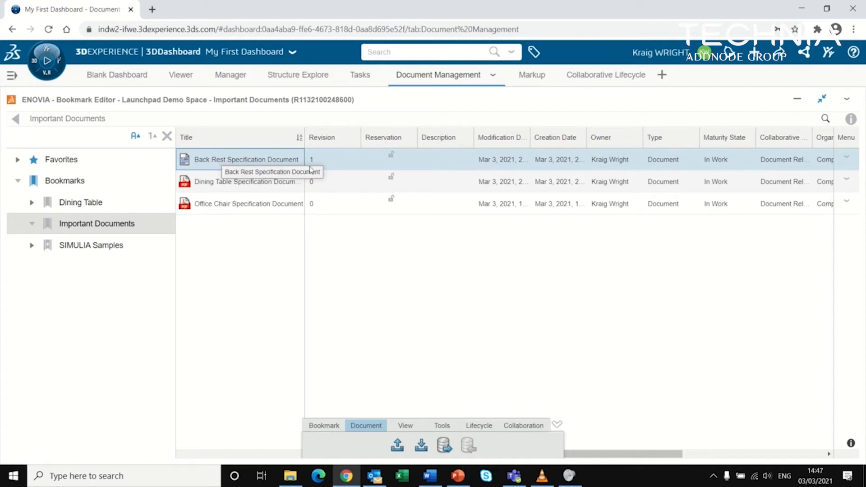
mouse_move(444, 446)
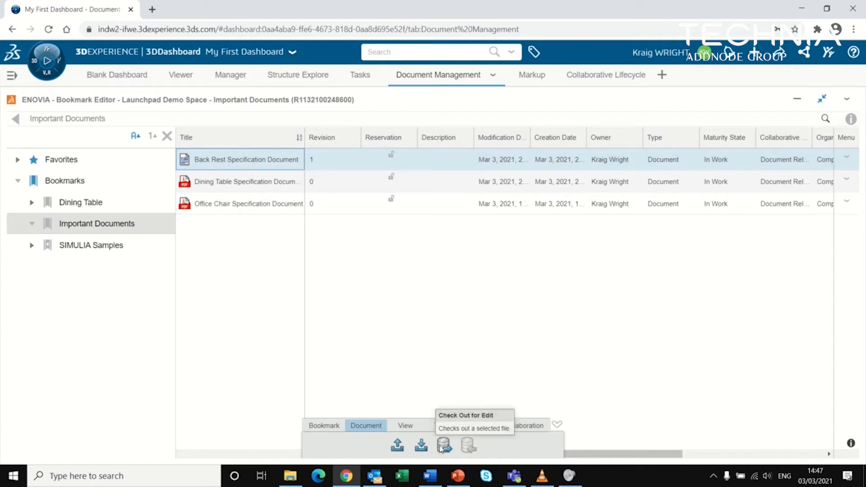
mouse_move(444, 446)
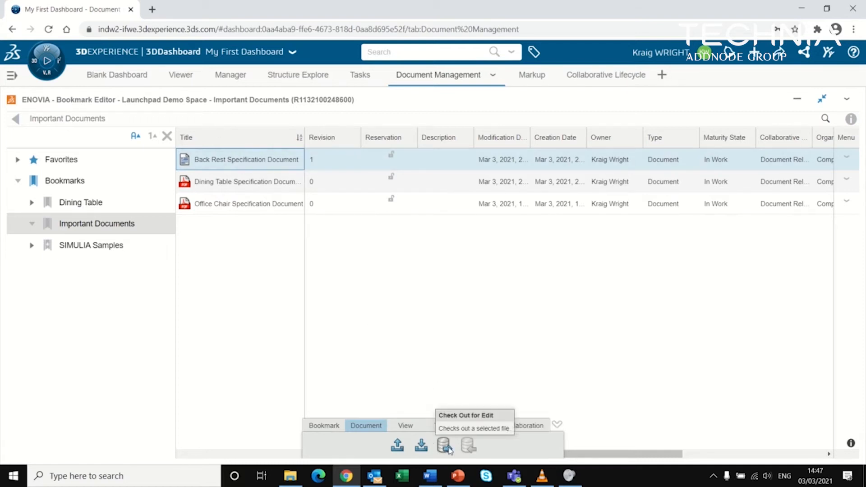
mouse_move(445, 446)
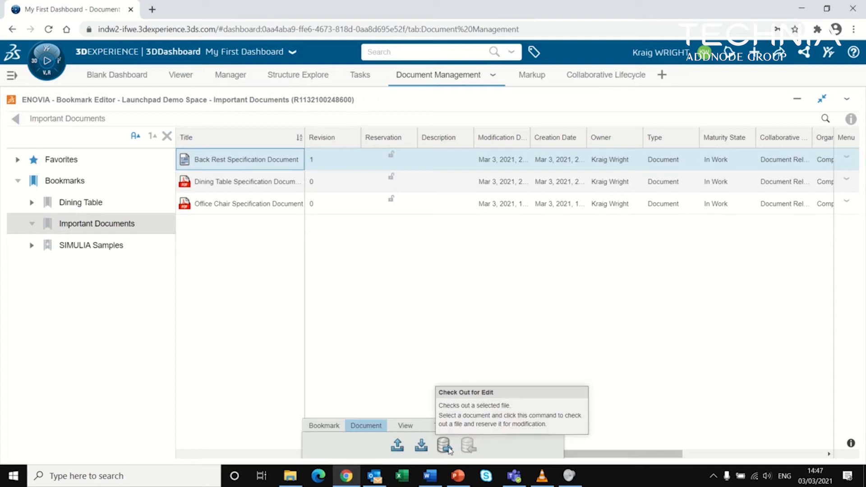
mouse_move(470, 446)
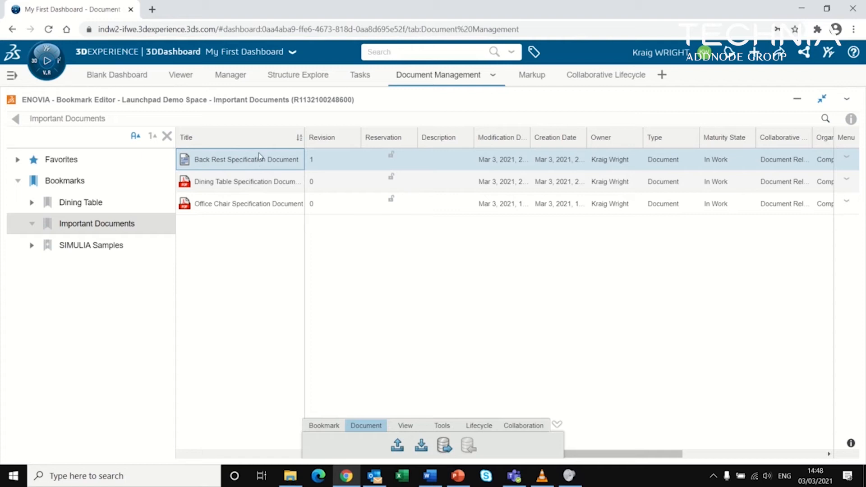
mouse_move(253, 170)
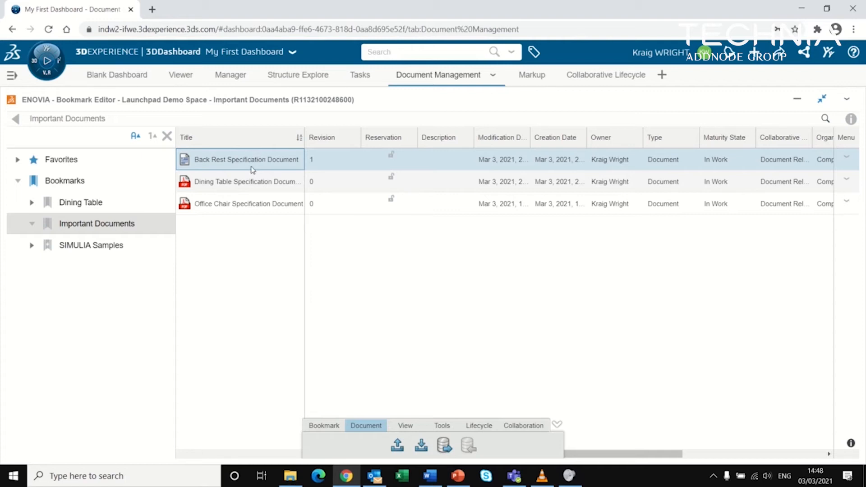
mouse_move(606, 74)
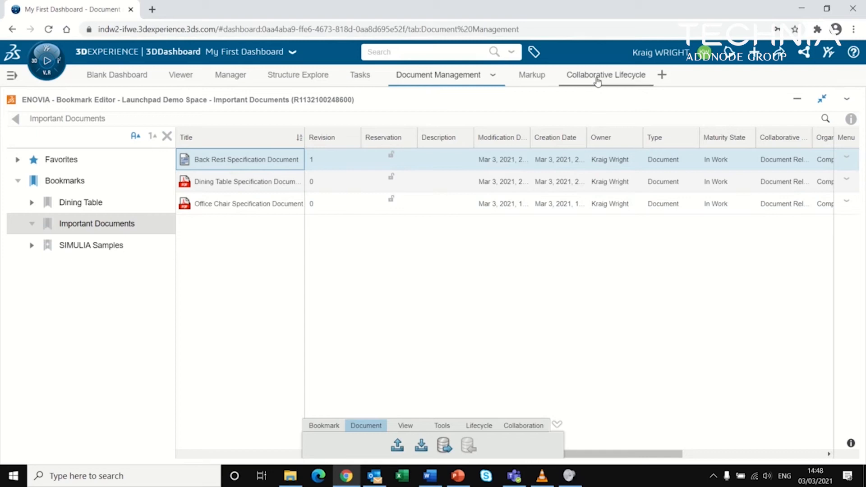
Open the Collaborative Lifecycle view for the Back Rest Specification Document
left_click(606, 75)
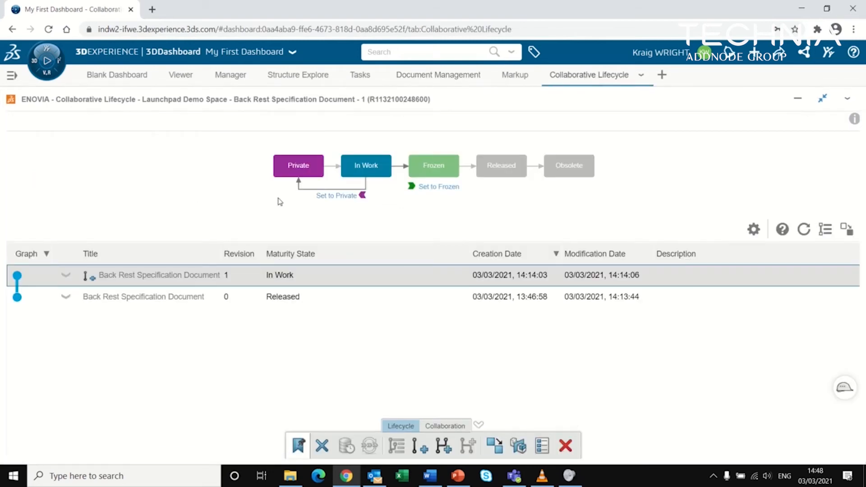
mouse_move(279, 212)
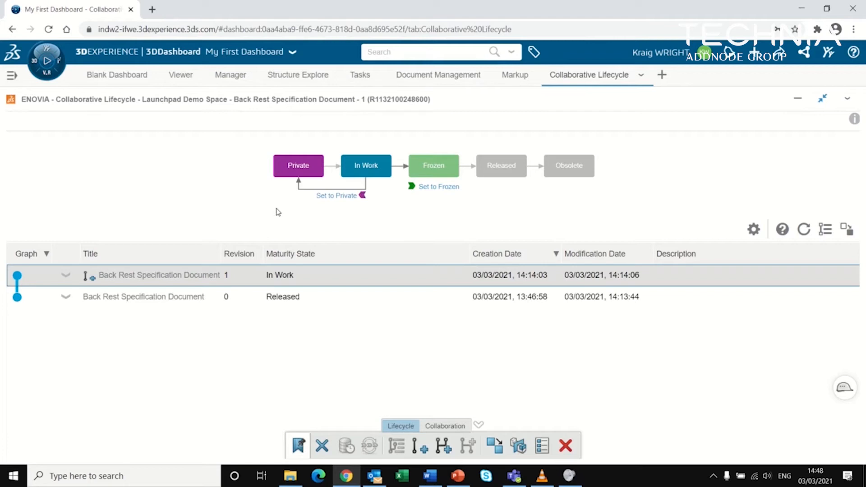
mouse_move(231, 199)
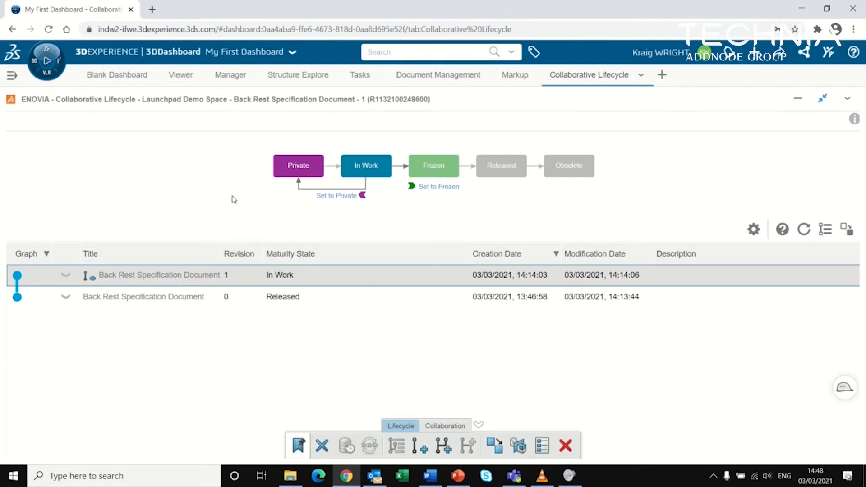
mouse_move(434, 188)
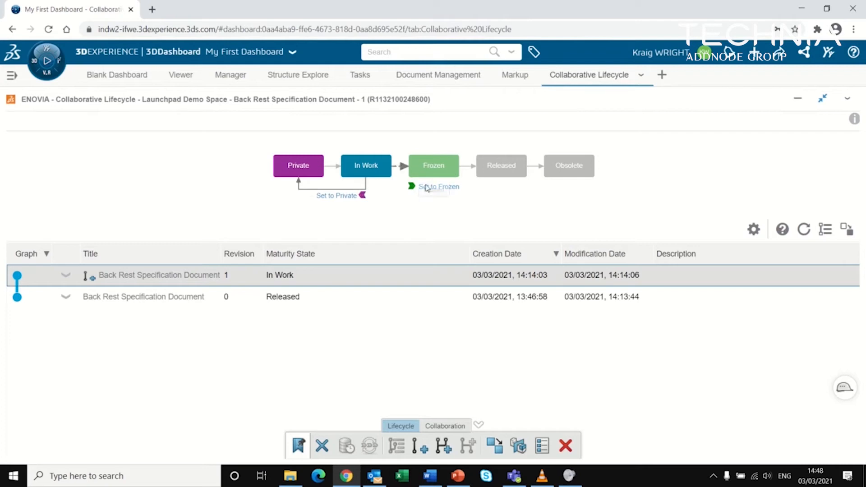
mouse_move(508, 185)
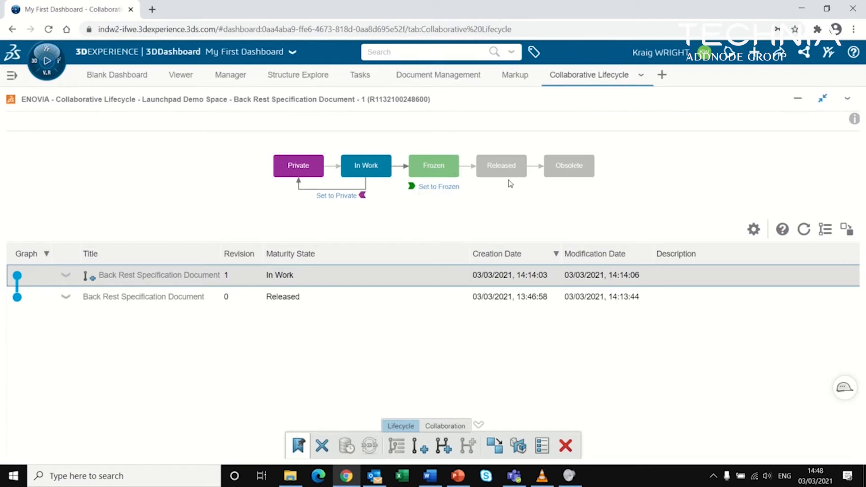
mouse_move(179, 284)
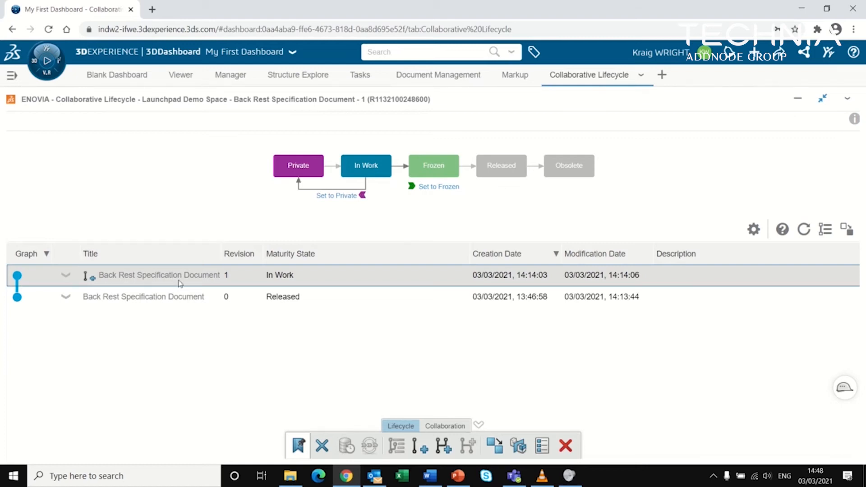
Compare the Back Rest revision 0 and revision 1 maturity graphs, then go back to Document Management
left_click(143, 297)
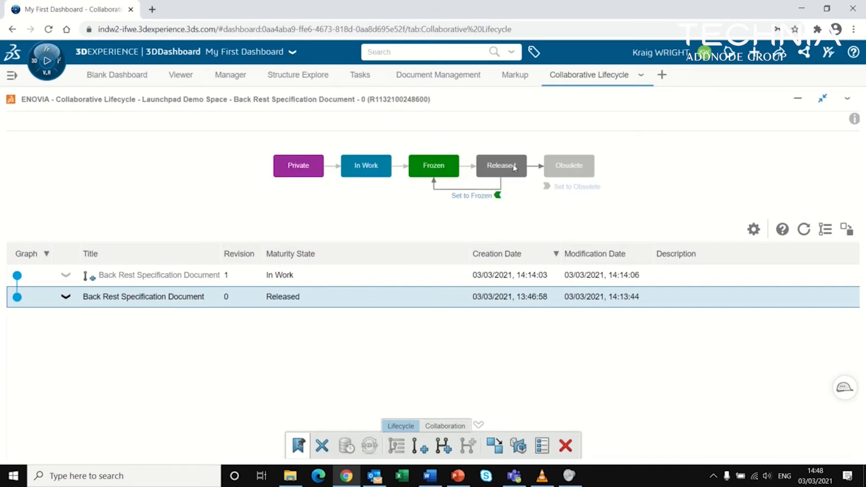
left_click(160, 275)
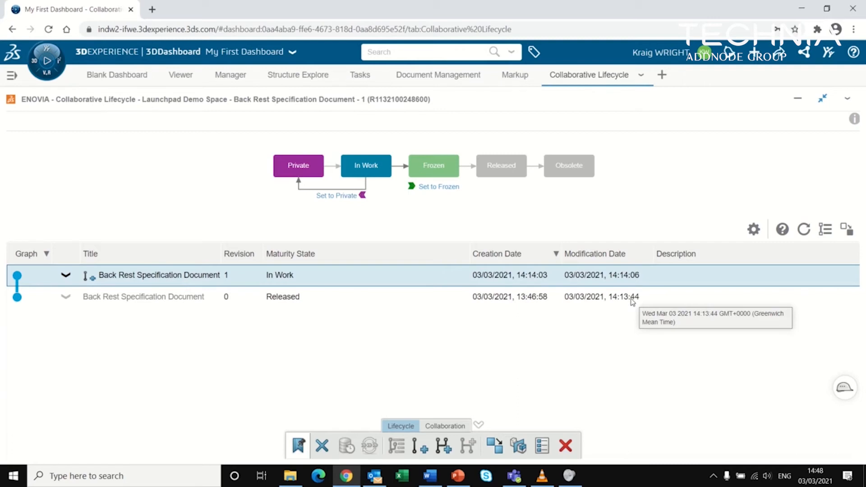
mouse_move(542, 173)
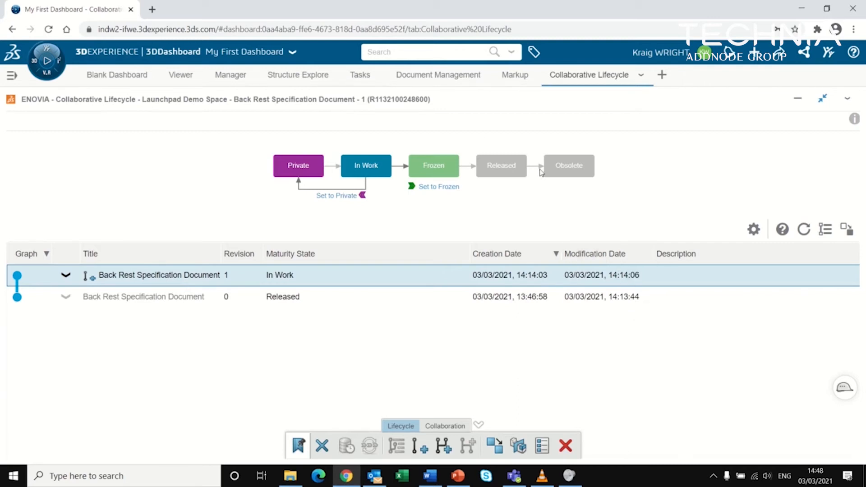
left_click(438, 74)
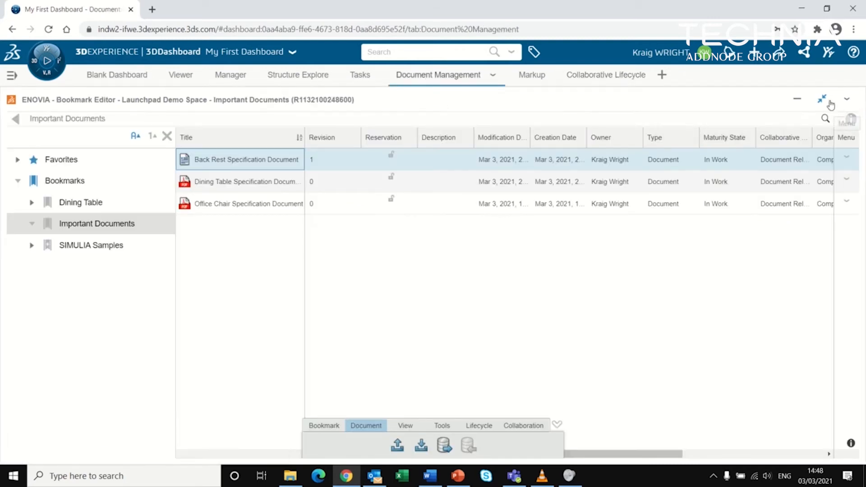
Maximize Document Management, filter to My Documents, then switch to the Dining Table structure
left_click(823, 100)
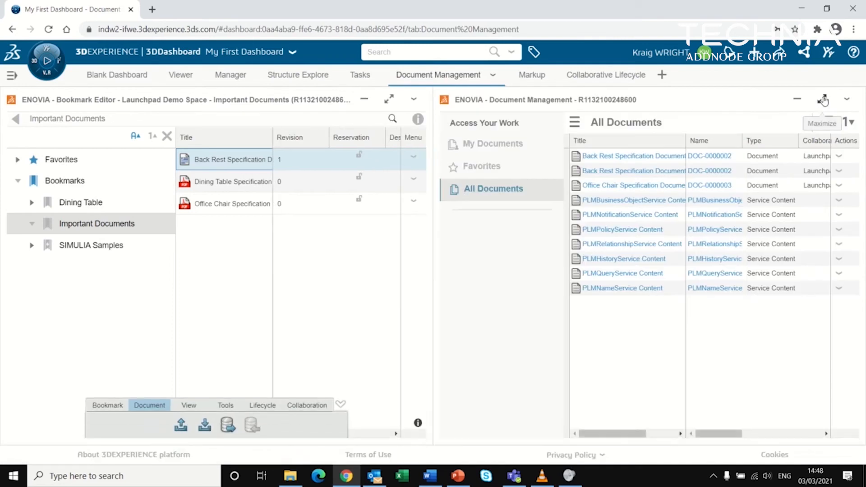
left_click(823, 100)
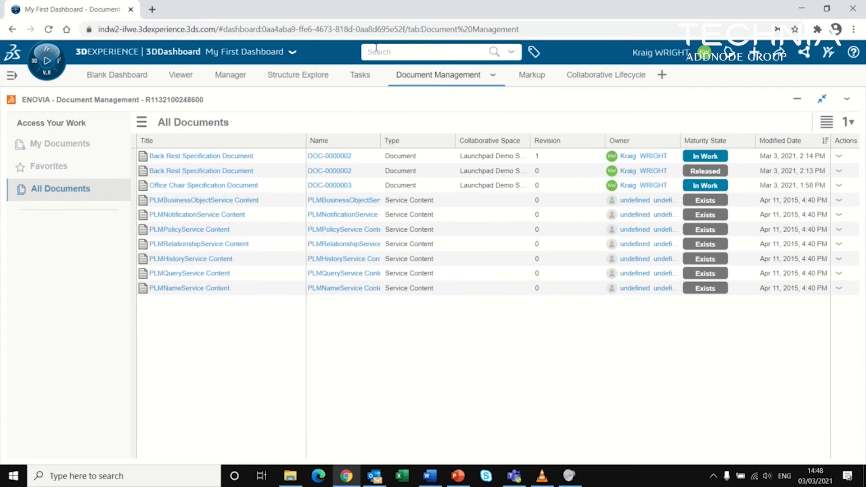
mouse_move(119, 101)
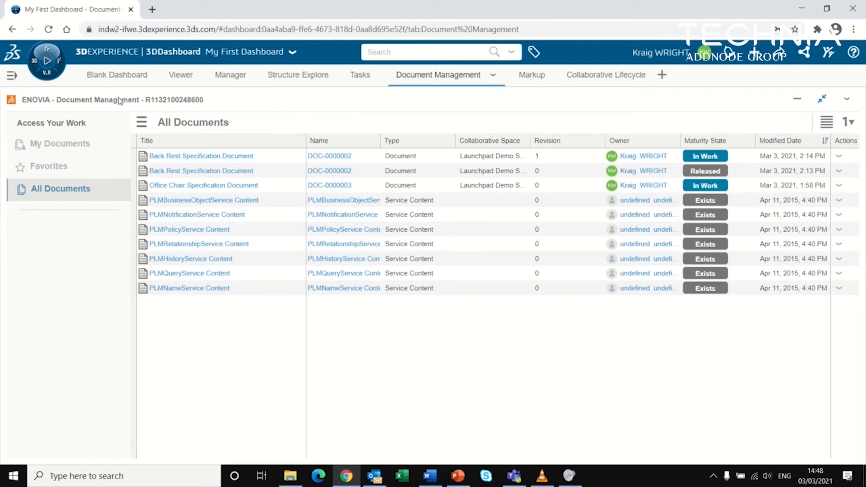
mouse_move(312, 299)
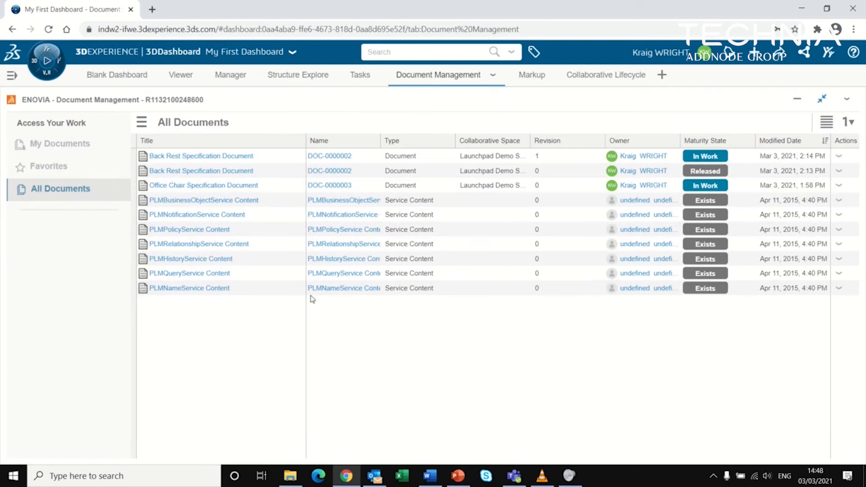
left_click(60, 143)
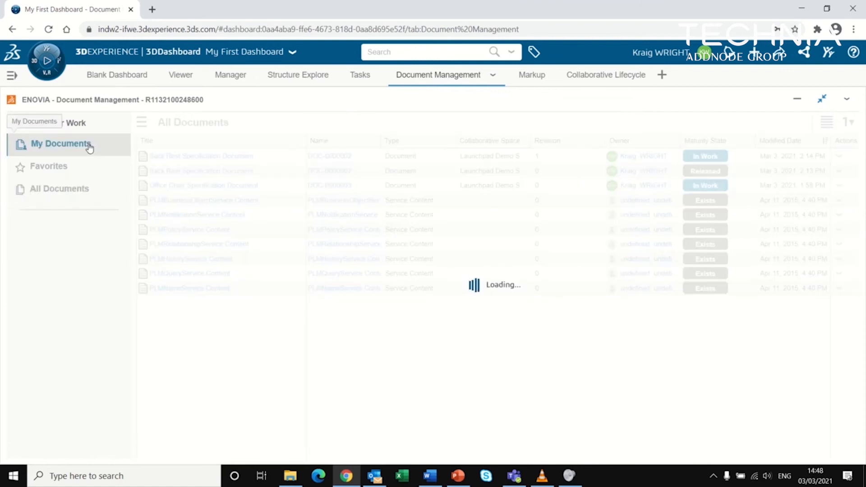
mouse_move(265, 216)
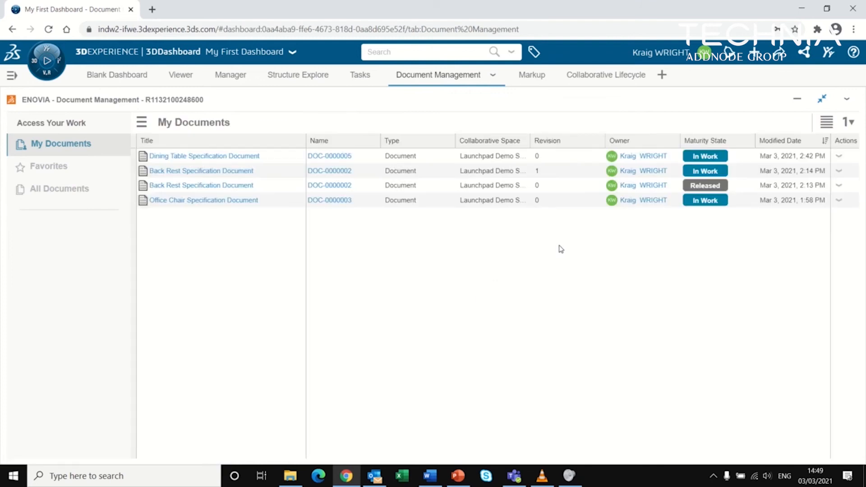
left_click(298, 75)
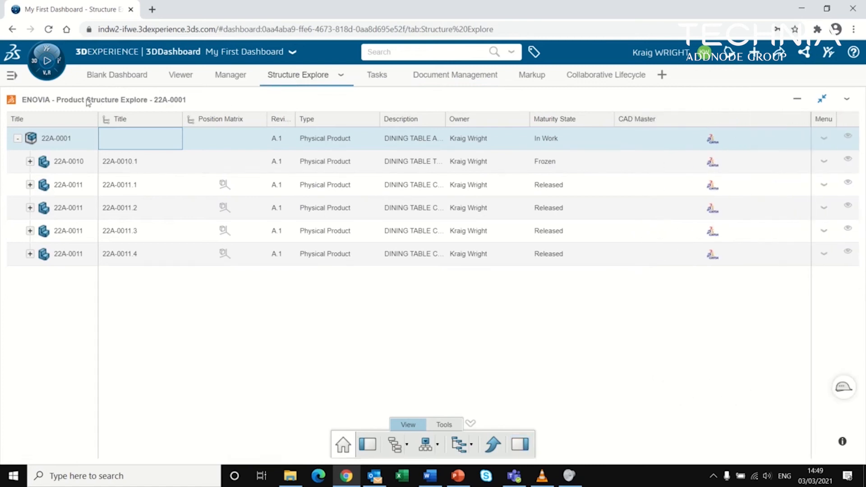
mouse_move(131, 104)
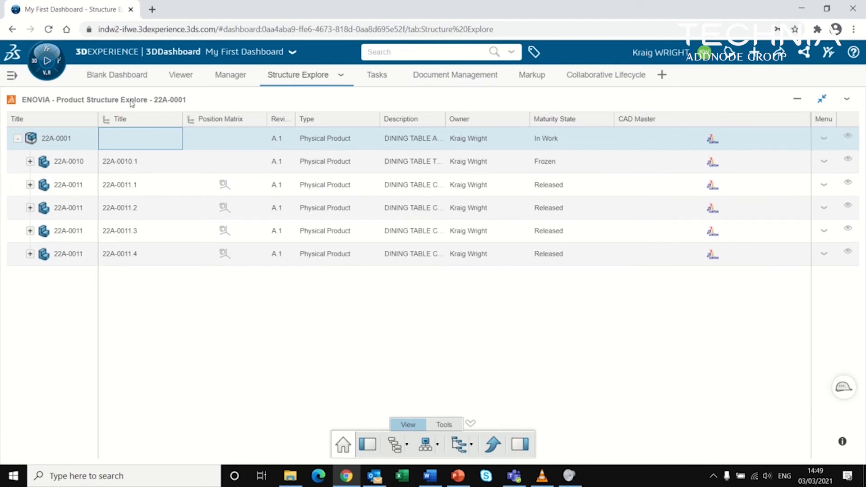
mouse_move(817, 113)
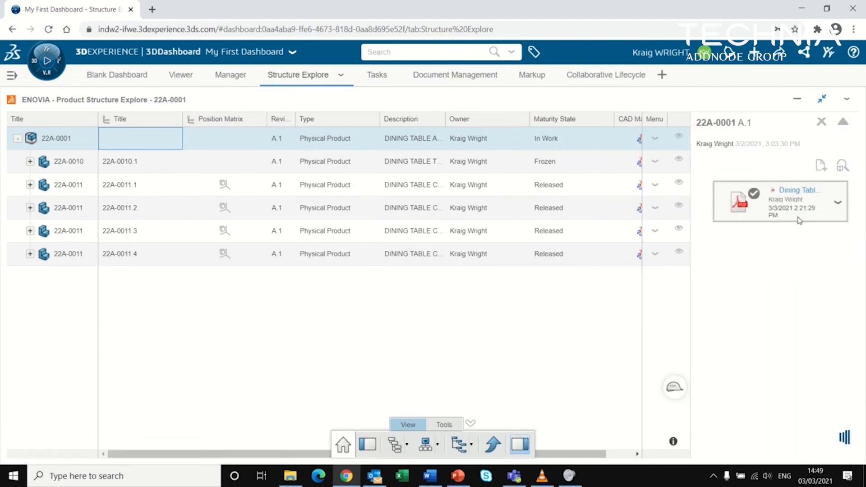
Show the Attachments panel for assembly 22A-0001, listing its Dining Table PDF
left_click(844, 165)
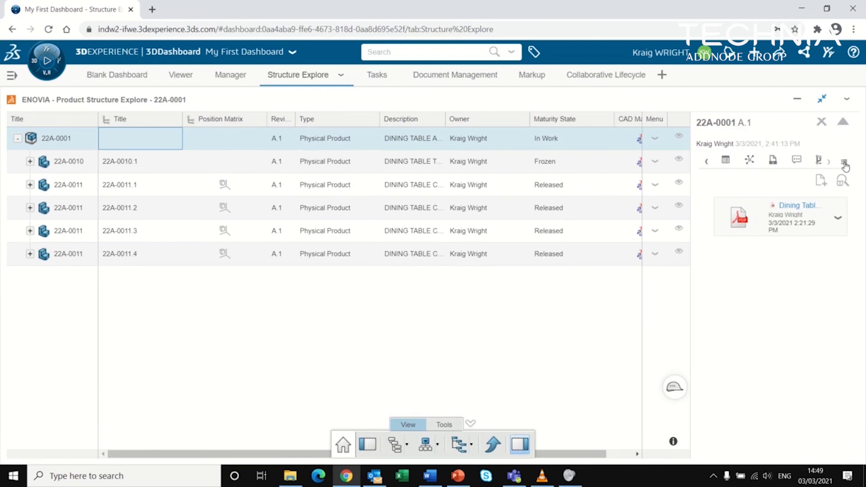
left_click(844, 161)
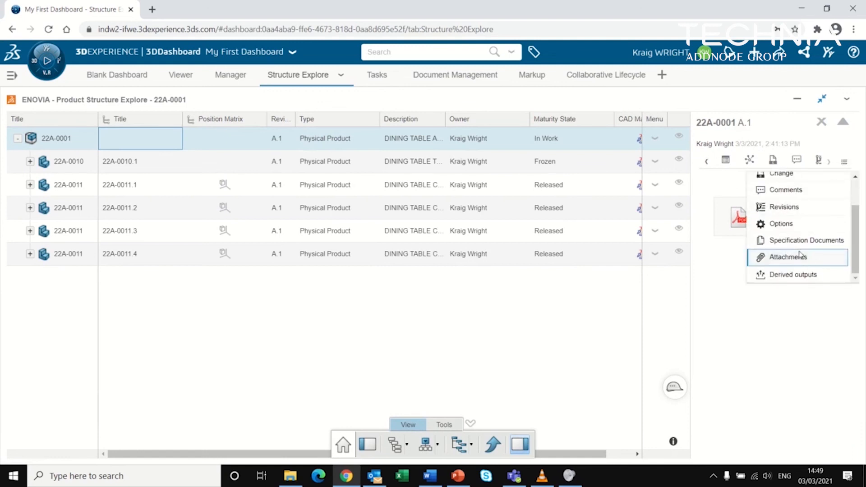
left_click(788, 257)
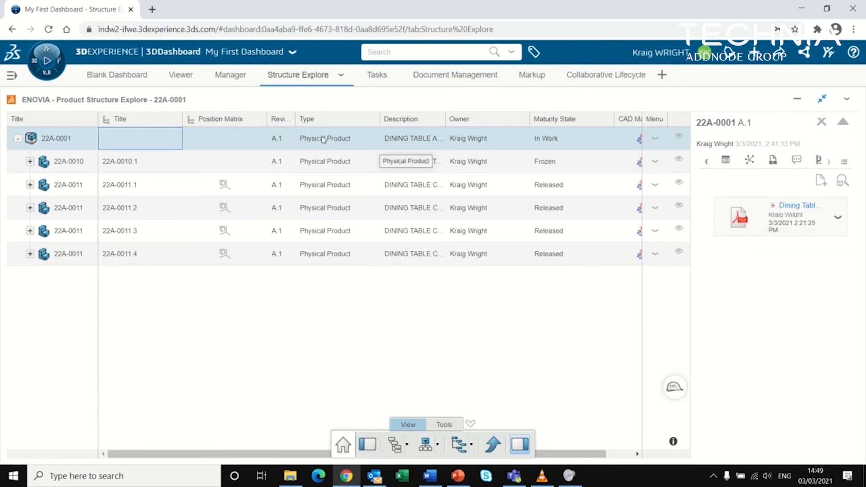
mouse_move(277, 138)
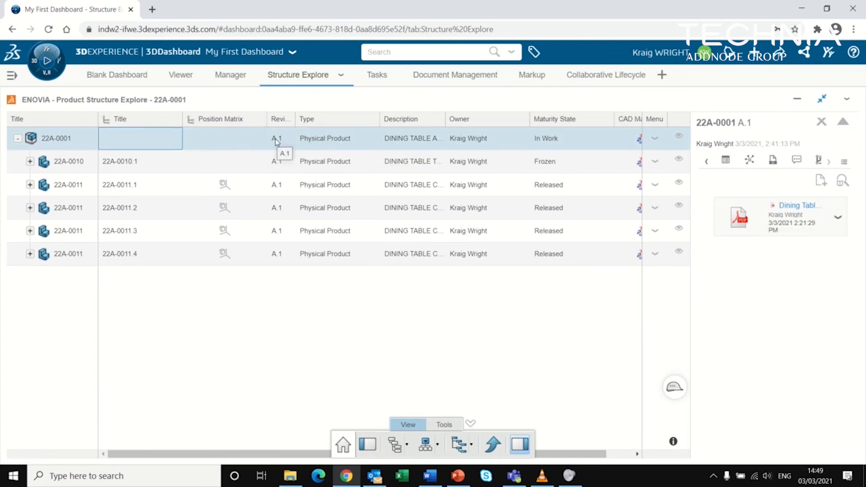